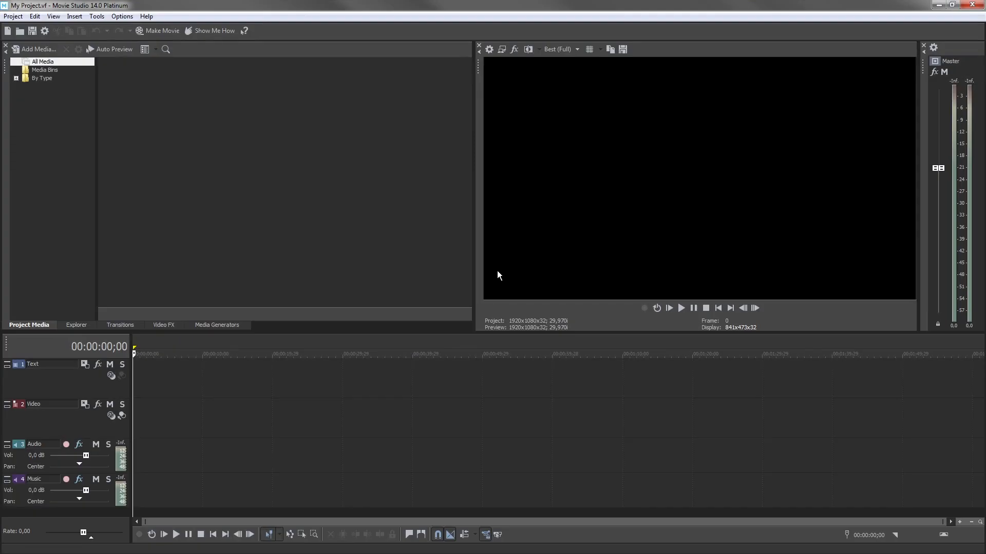
pyautogui.moveTo(113, 99)
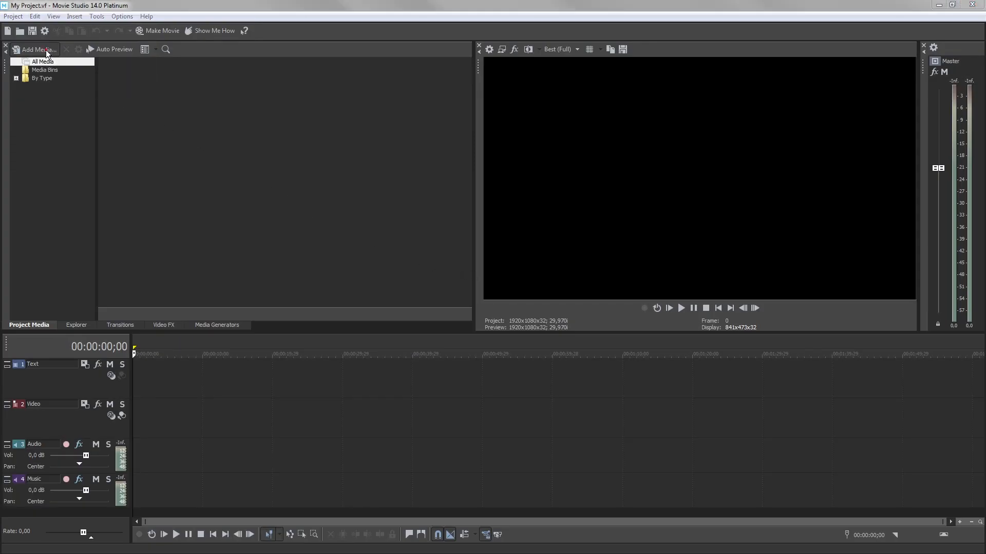
# - Start Add Media and select every file in the Hiking footage folder
pyautogui.click(33, 50)
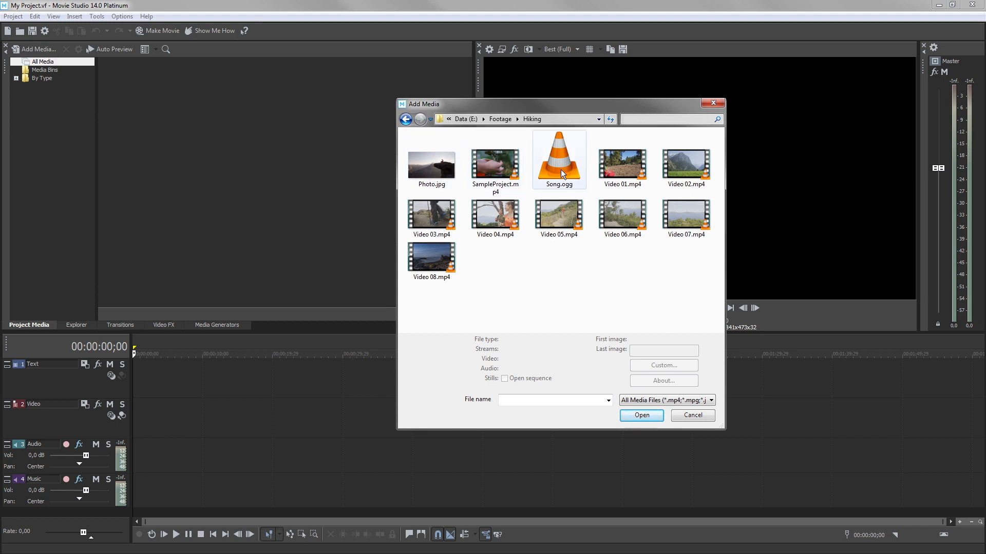
pyautogui.click(686, 160)
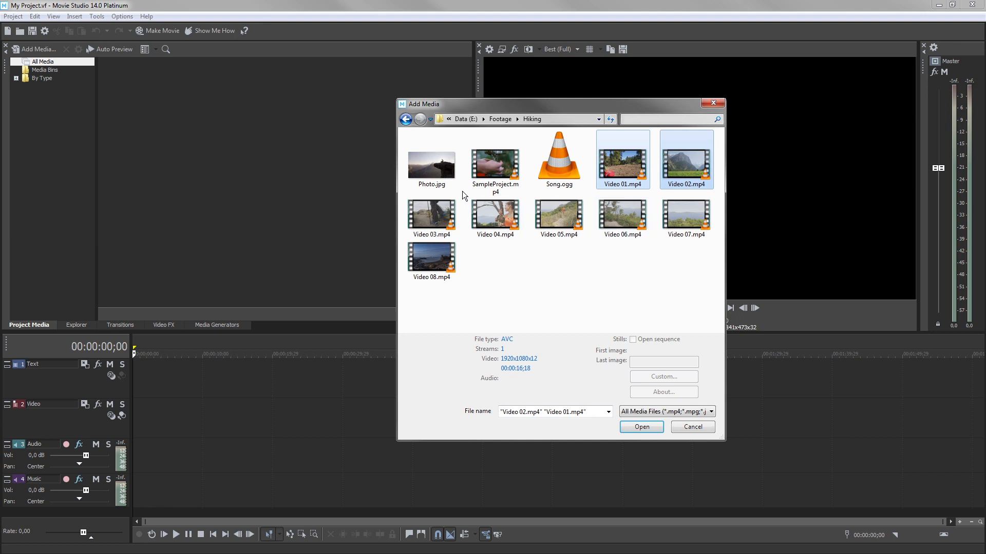
pyautogui.click(558, 159)
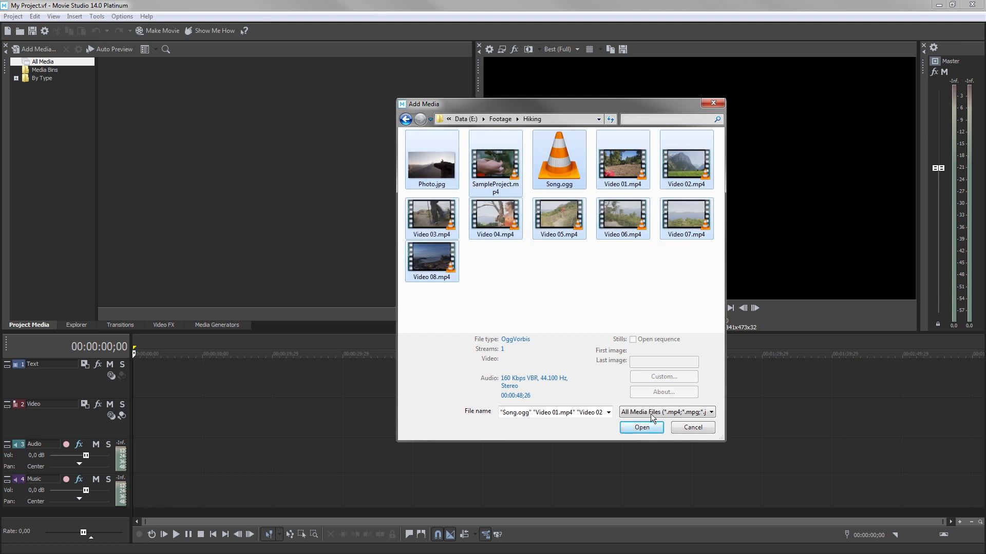
# - Import the selected Hiking files so all eleven appear in Project Media
pyautogui.click(641, 428)
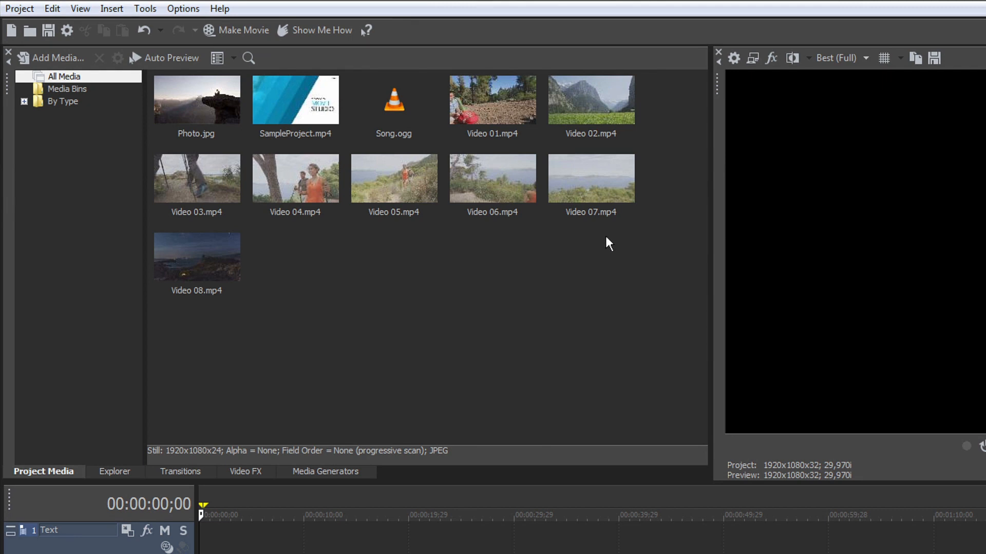
pyautogui.moveTo(260, 328)
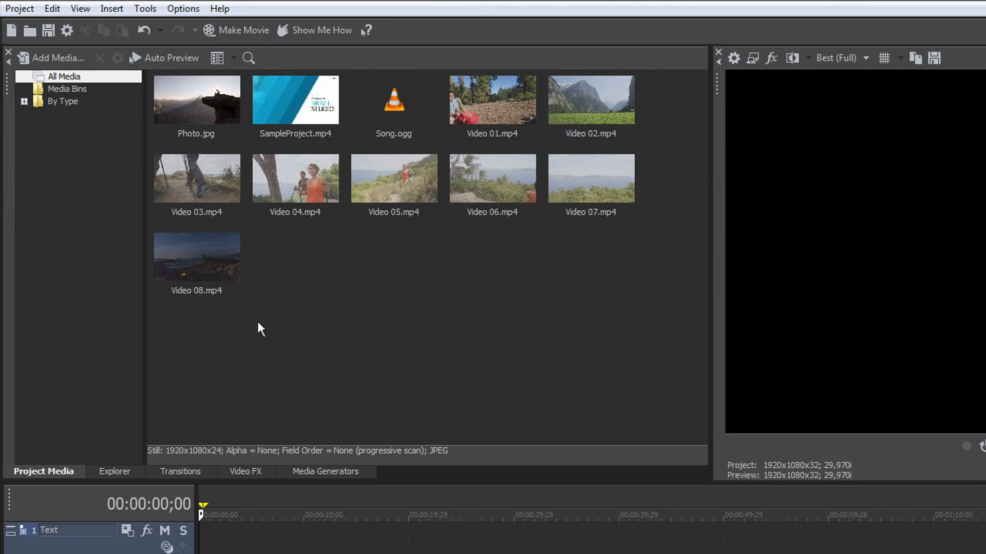
pyautogui.moveTo(287, 303)
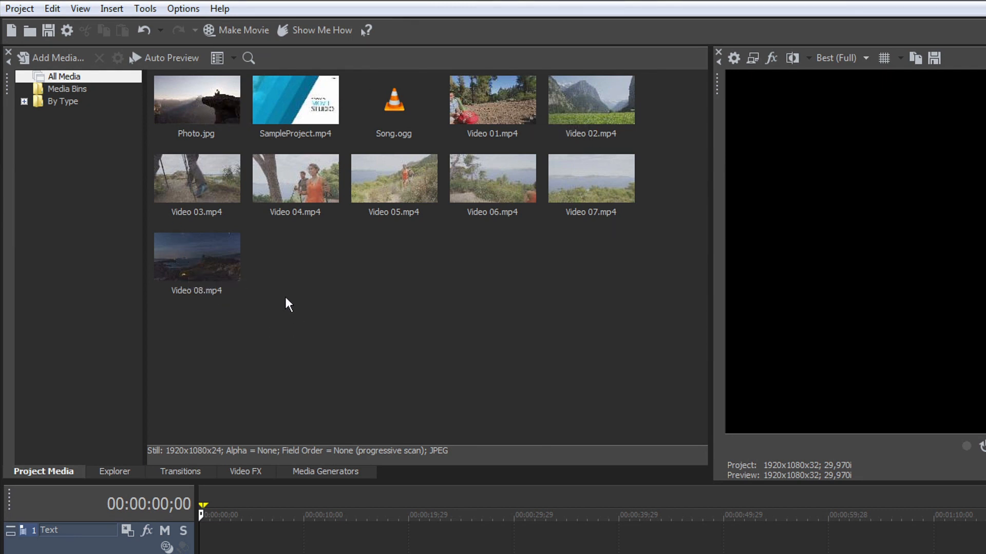
pyautogui.moveTo(60, 93)
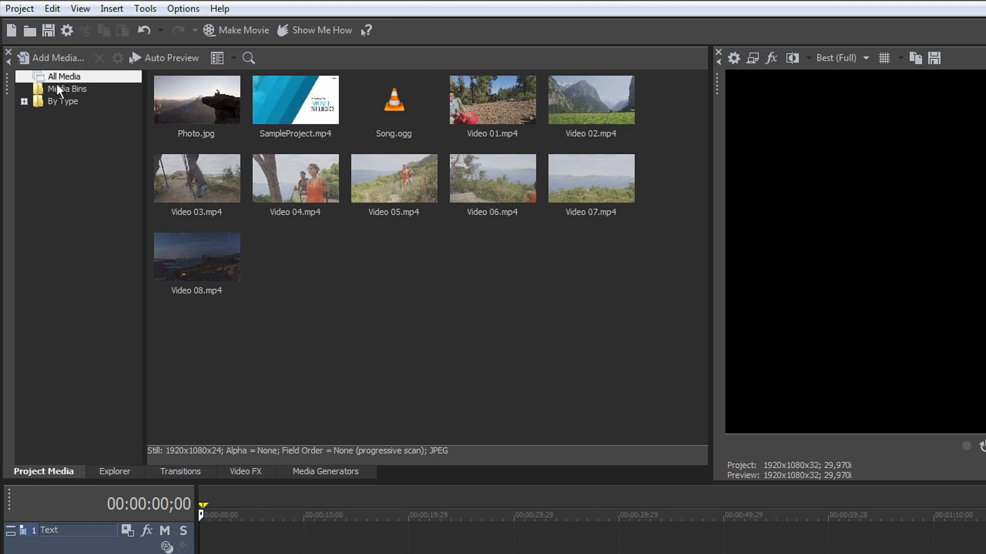
pyautogui.moveTo(55, 148)
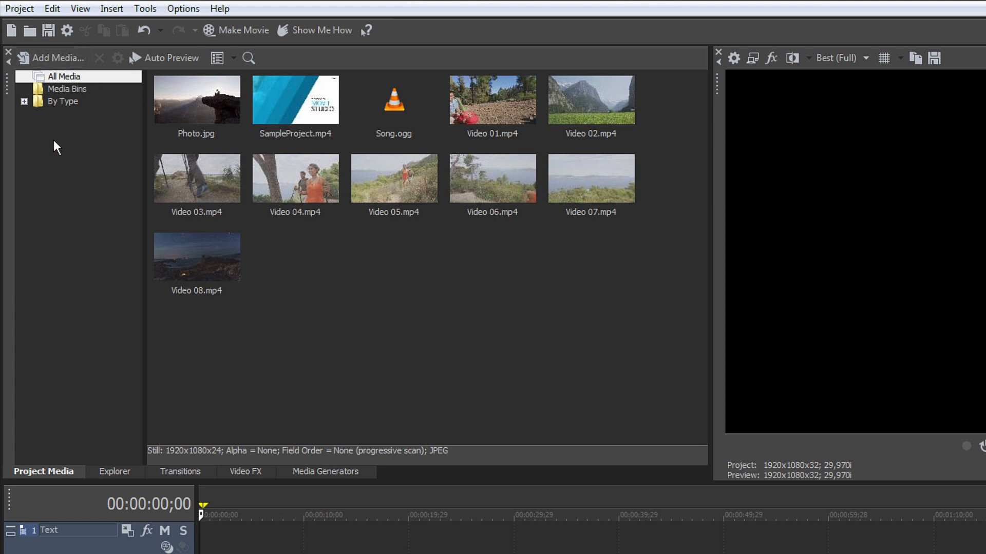
pyautogui.moveTo(86, 82)
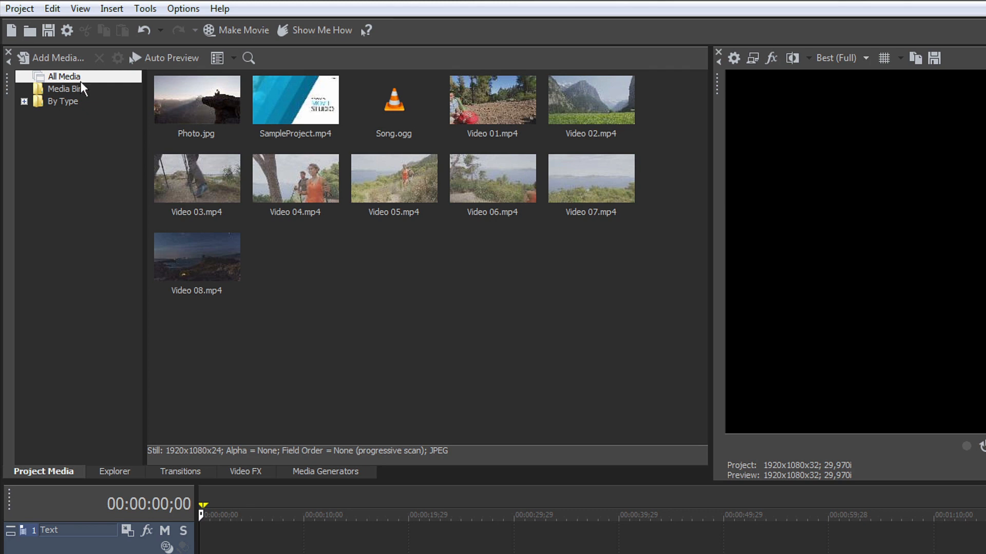
# - Filter Project Media by Audio, Video and Stills in turn, then return to All Media
pyautogui.click(25, 101)
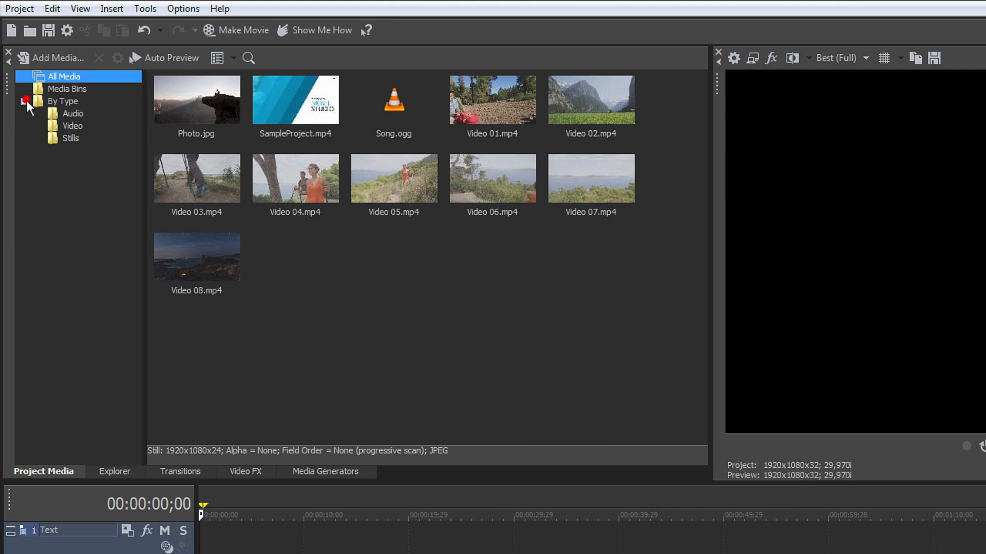
pyautogui.click(73, 113)
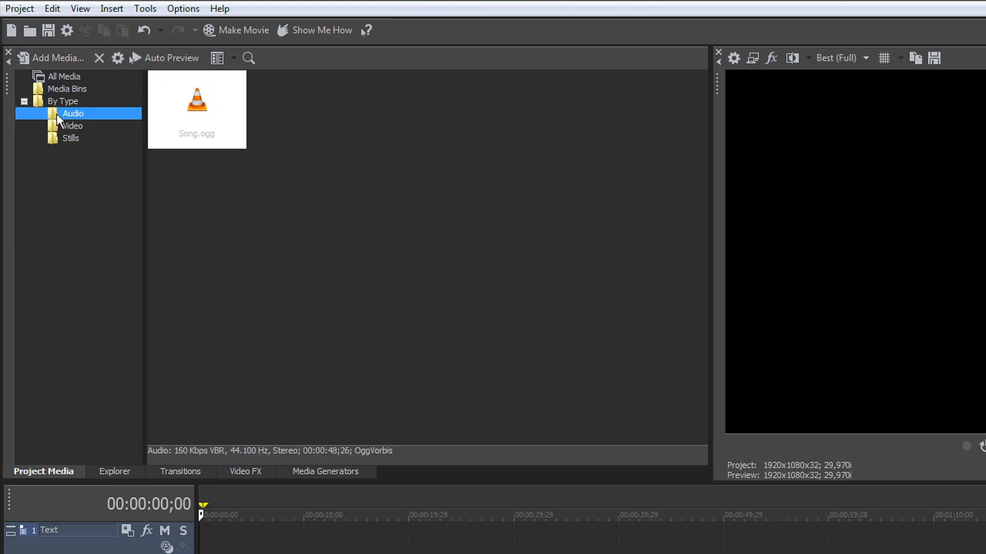
pyautogui.click(72, 125)
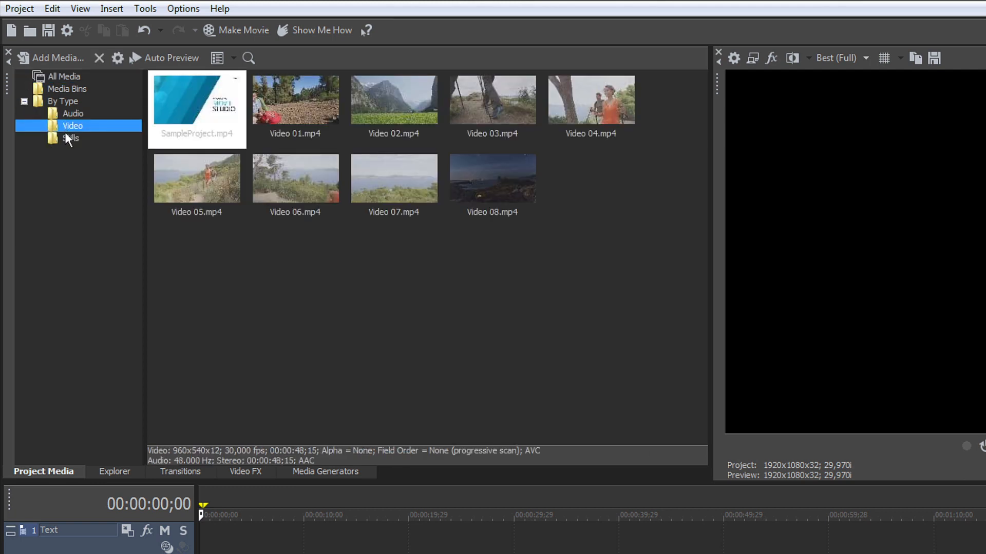
pyautogui.click(72, 138)
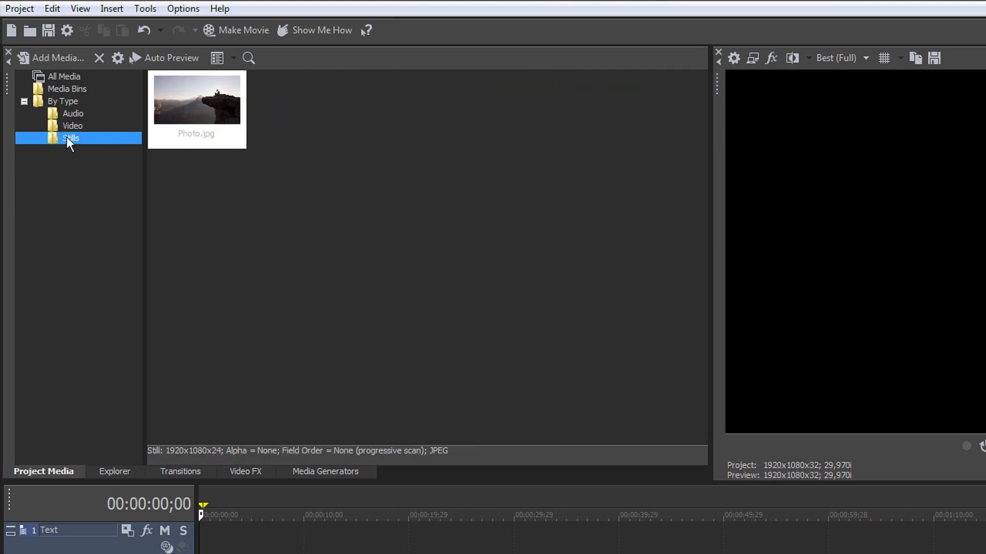
pyautogui.click(59, 76)
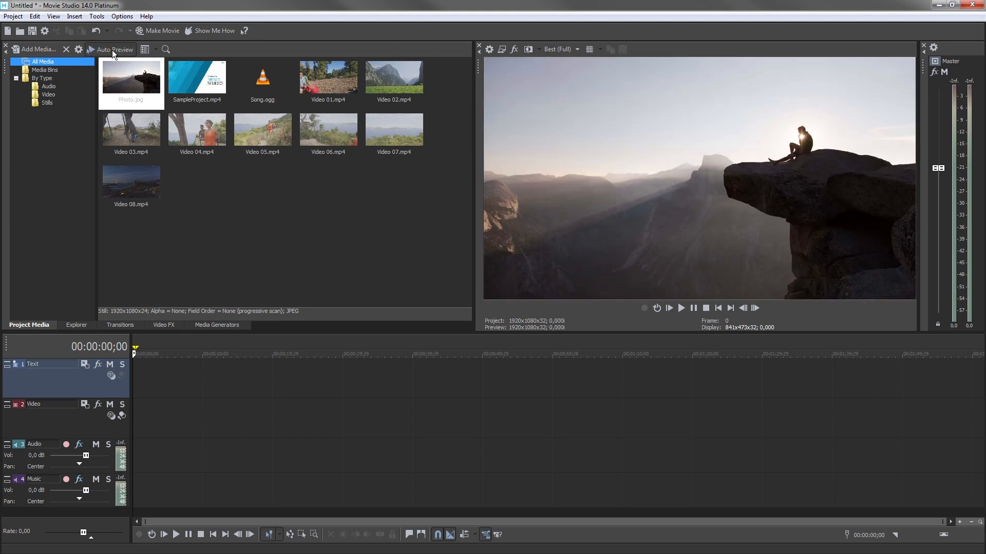
pyautogui.moveTo(156, 83)
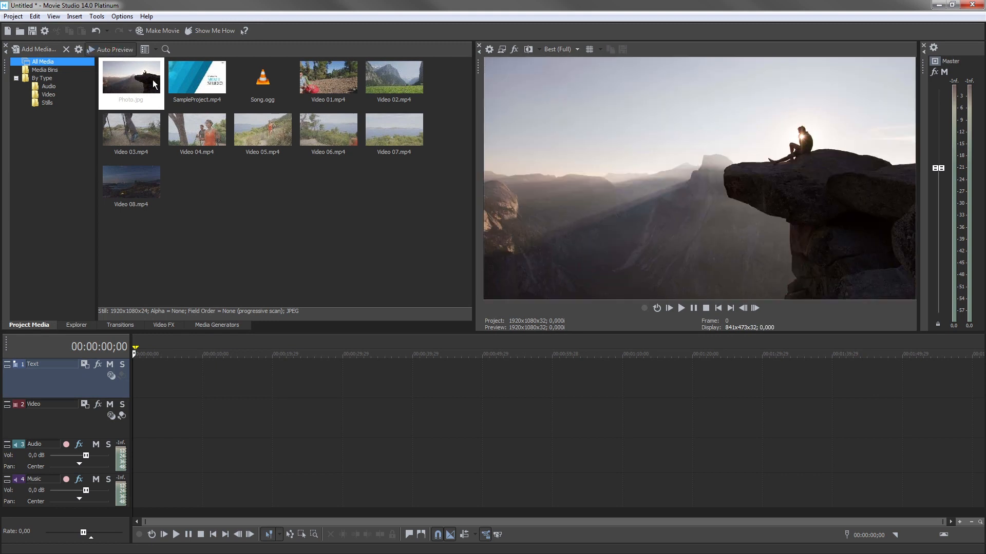
# - Preview Video 01.mp4 and Video 02.mp4, leaving Video 02.mp4 playing in the Preview window
pyautogui.click(329, 77)
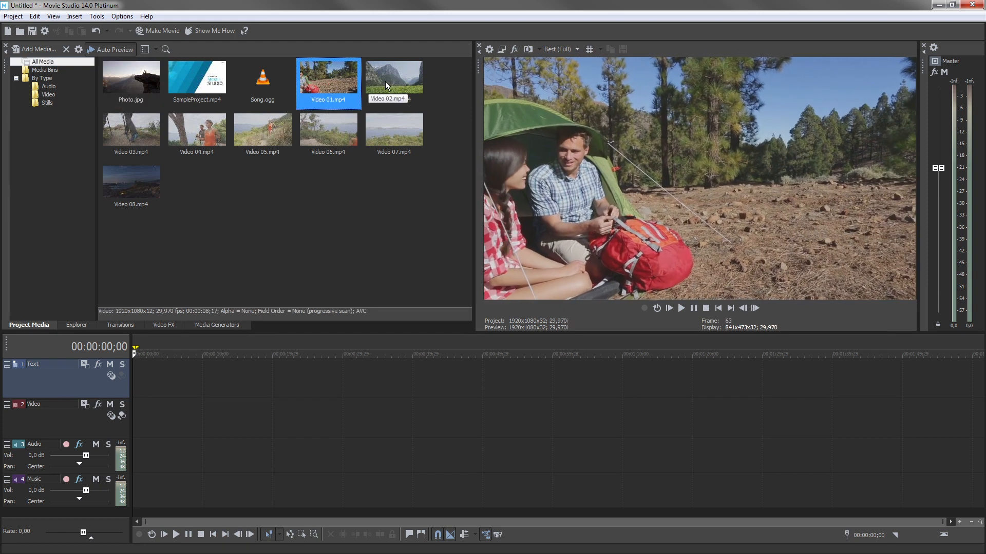
pyautogui.click(395, 77)
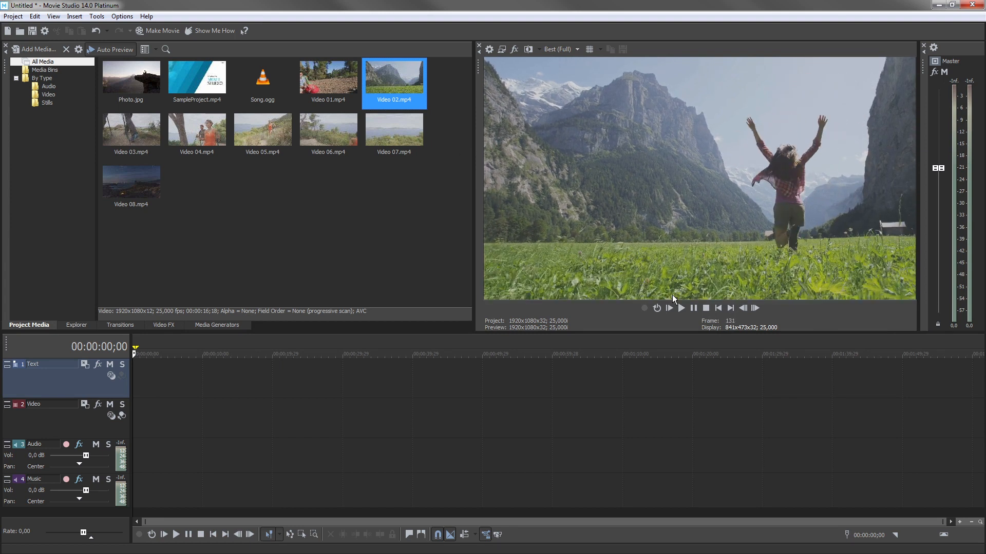
pyautogui.click(705, 308)
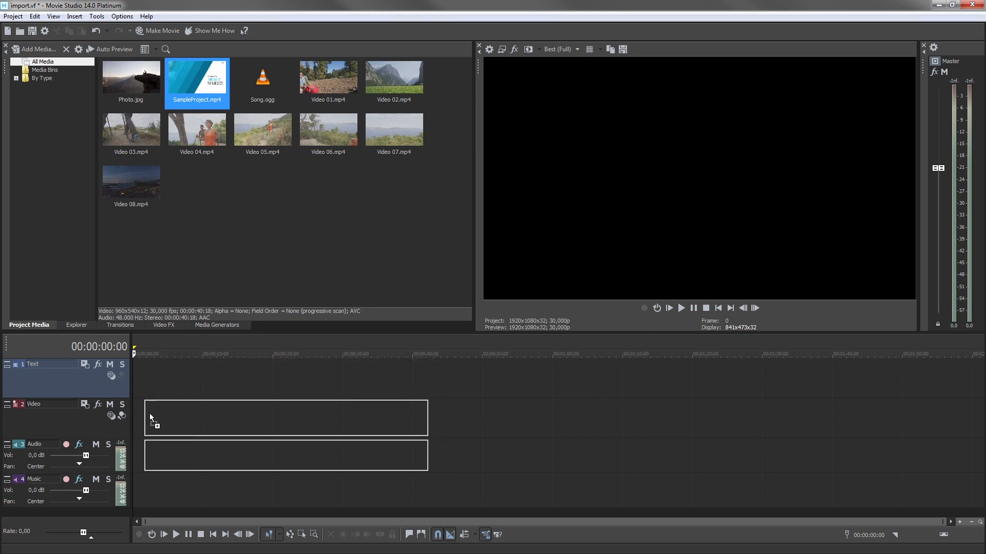
# - Place SampleProject.mp4 at the timeline start and Song.ogg at the start of the Music track
pyautogui.moveTo(197, 83); pyautogui.dragTo(283, 418)
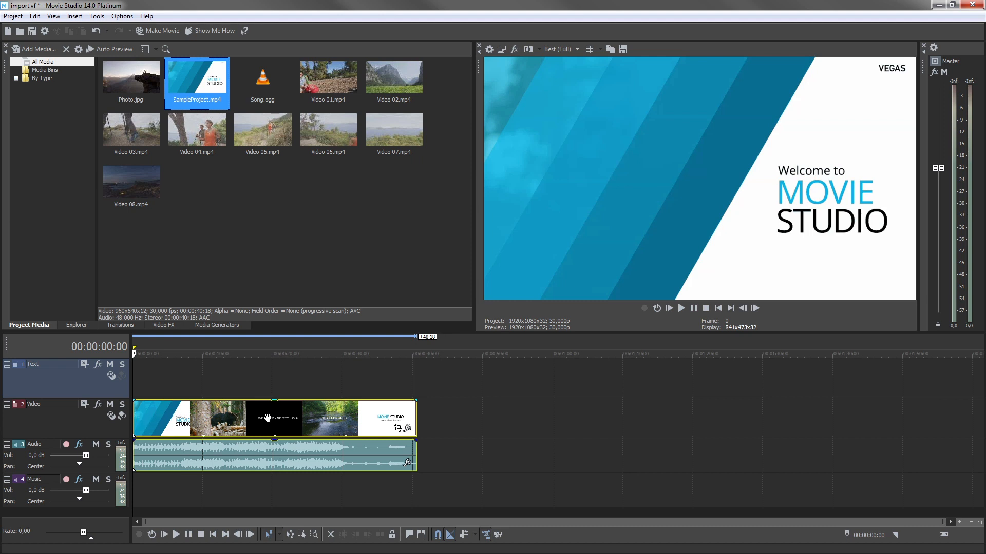
pyautogui.moveTo(274, 417)
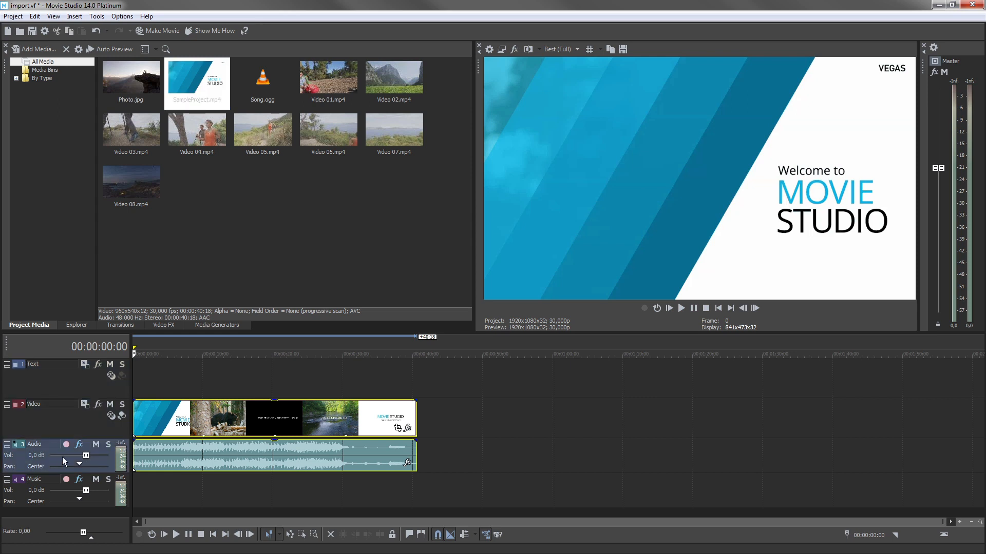
pyautogui.moveTo(384, 462)
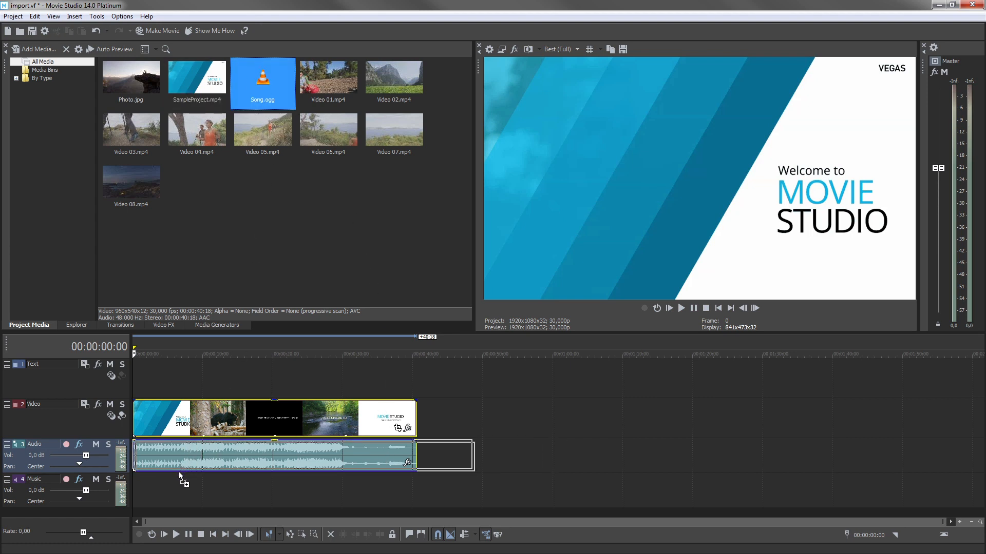
pyautogui.moveTo(263, 82); pyautogui.dragTo(302, 491)
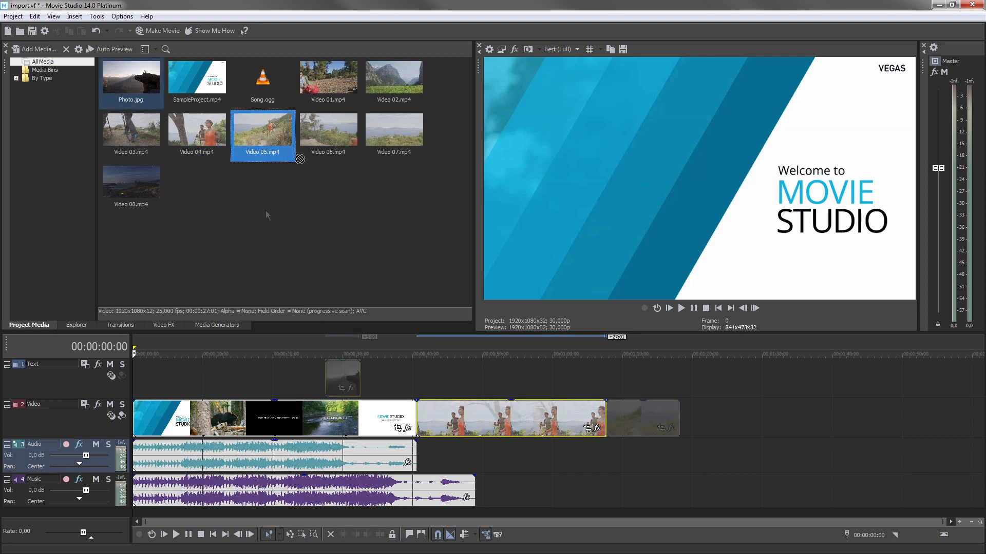
# - Select Photo.jpg in Project Media and show the Insert menu's track choices
pyautogui.click(132, 77)
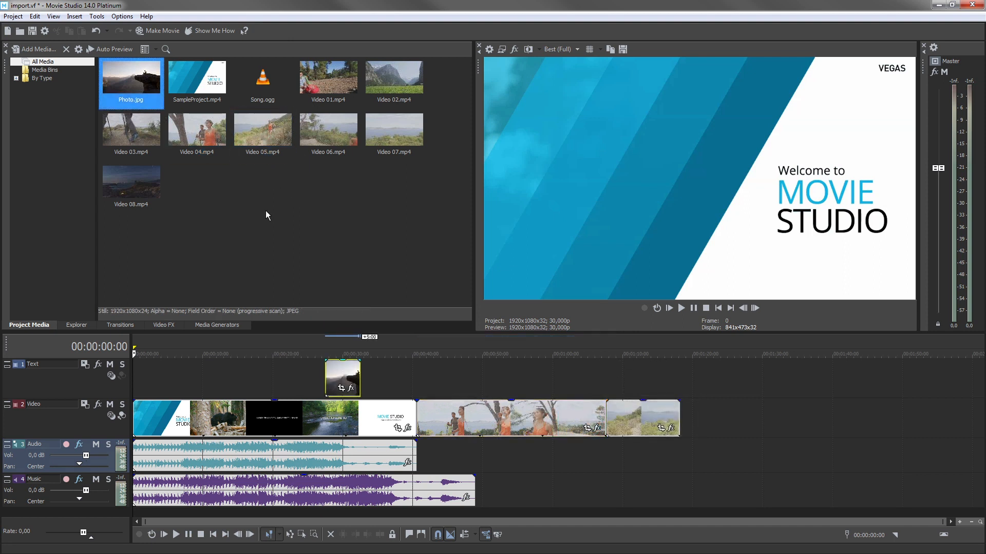
pyautogui.moveTo(91, 49)
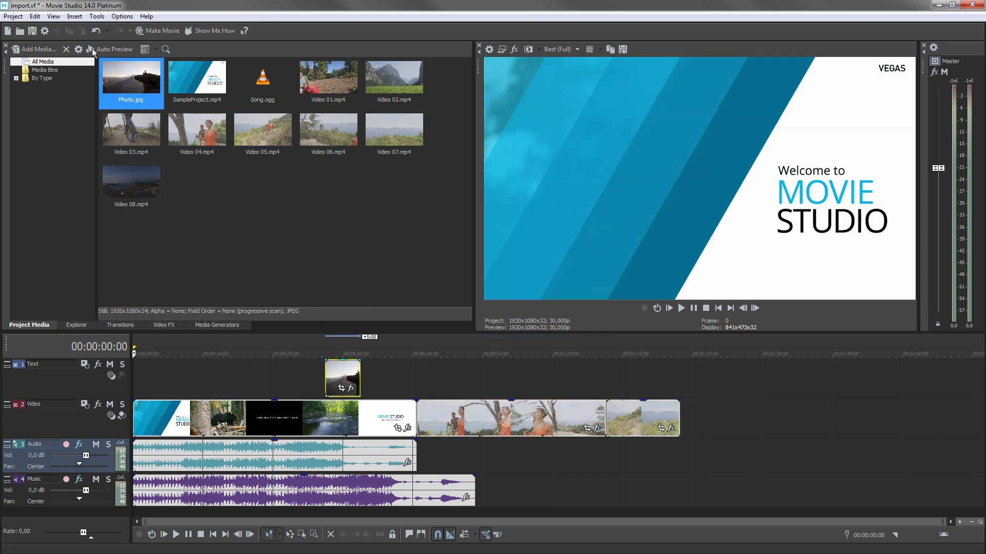
pyautogui.click(73, 16)
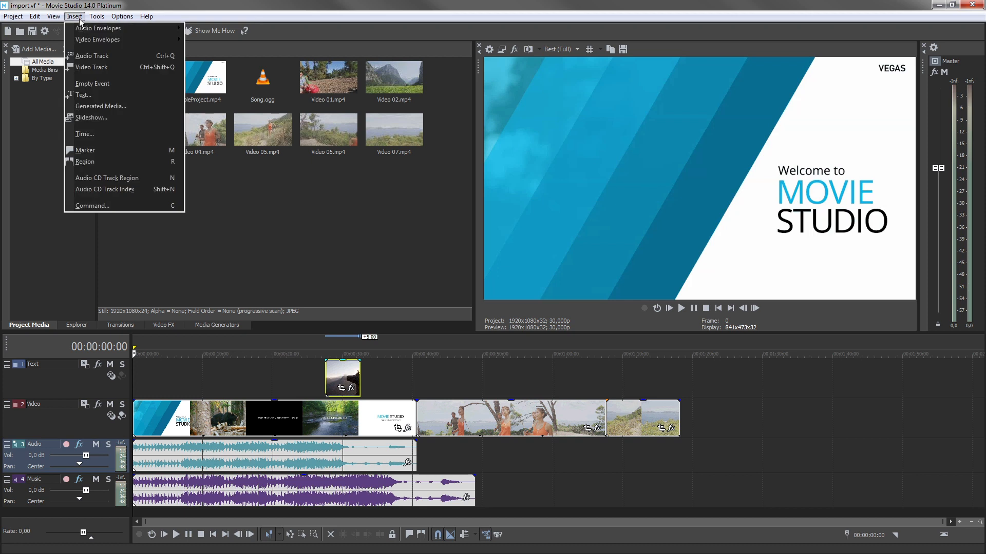
pyautogui.moveTo(92, 55)
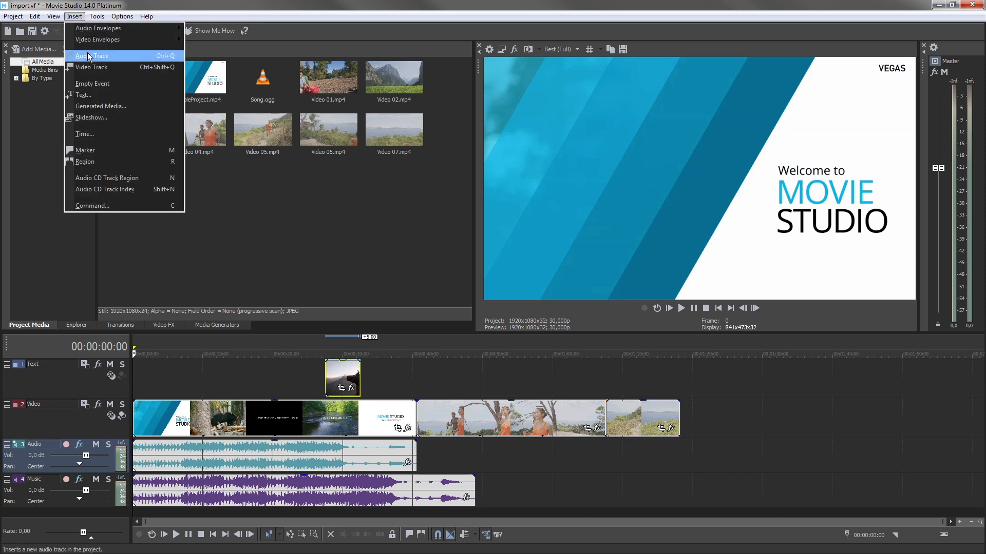
pyautogui.moveTo(119, 60)
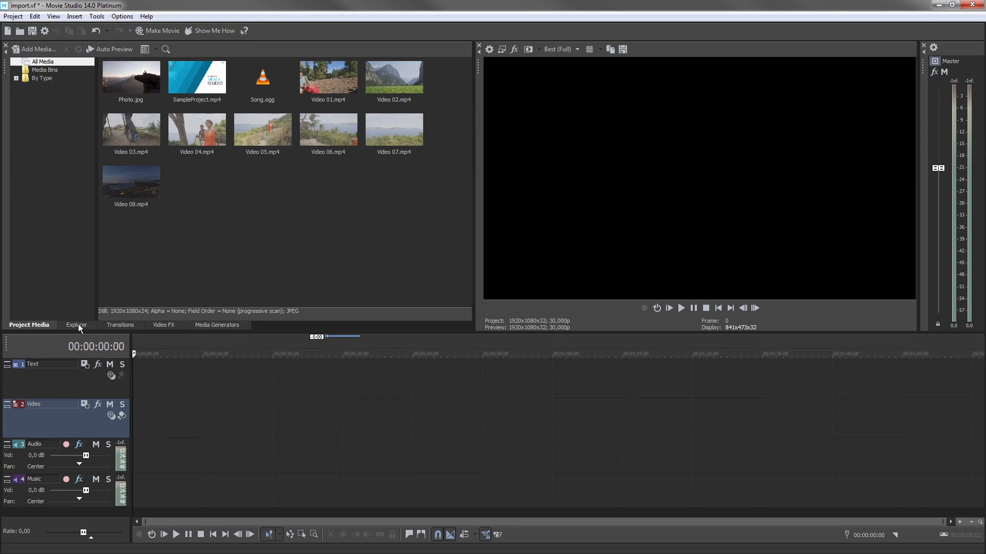
# - Browse the Hiking, Roadtrip and Snowboarding footage folders in the Explorer tab
pyautogui.click(76, 324)
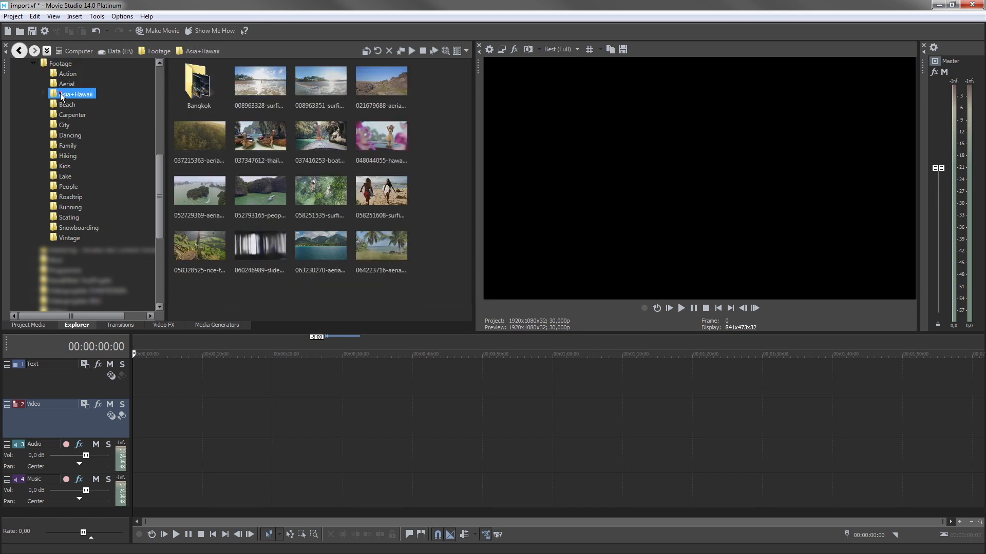
pyautogui.click(69, 155)
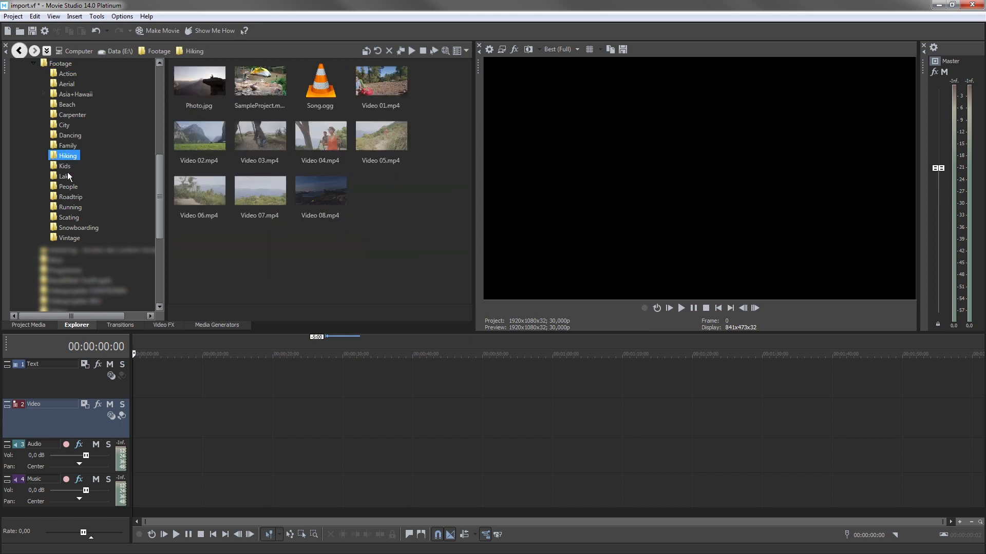
pyautogui.click(70, 196)
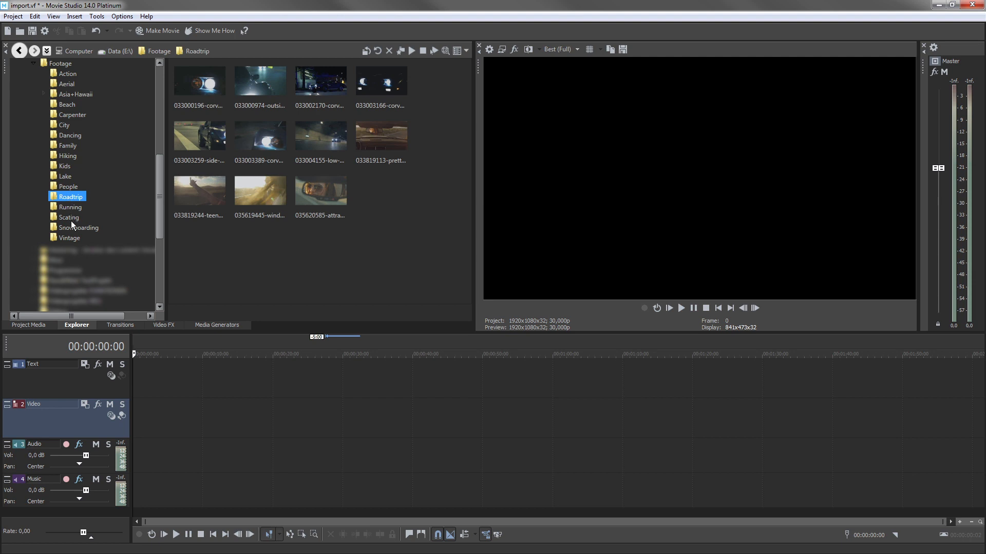
pyautogui.click(79, 227)
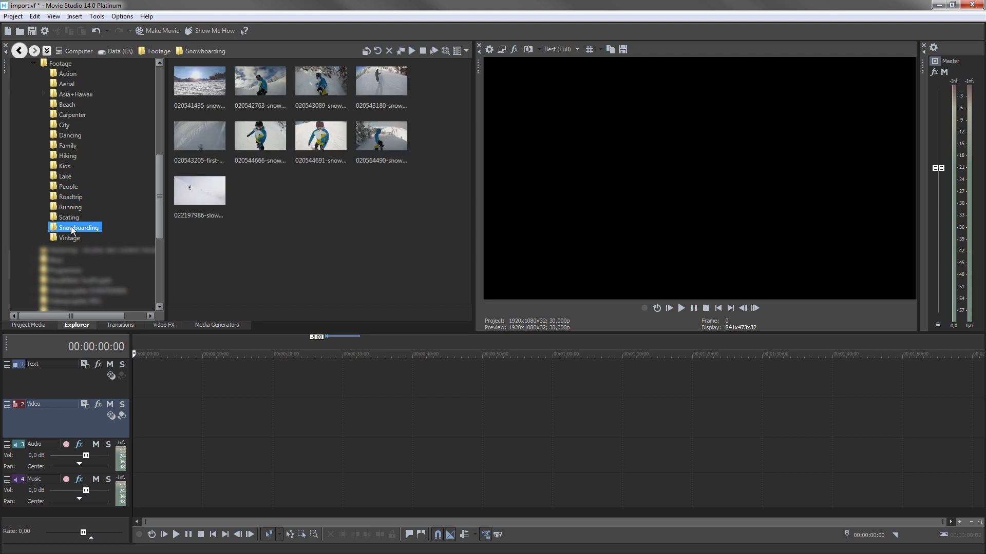
pyautogui.moveTo(269, 112)
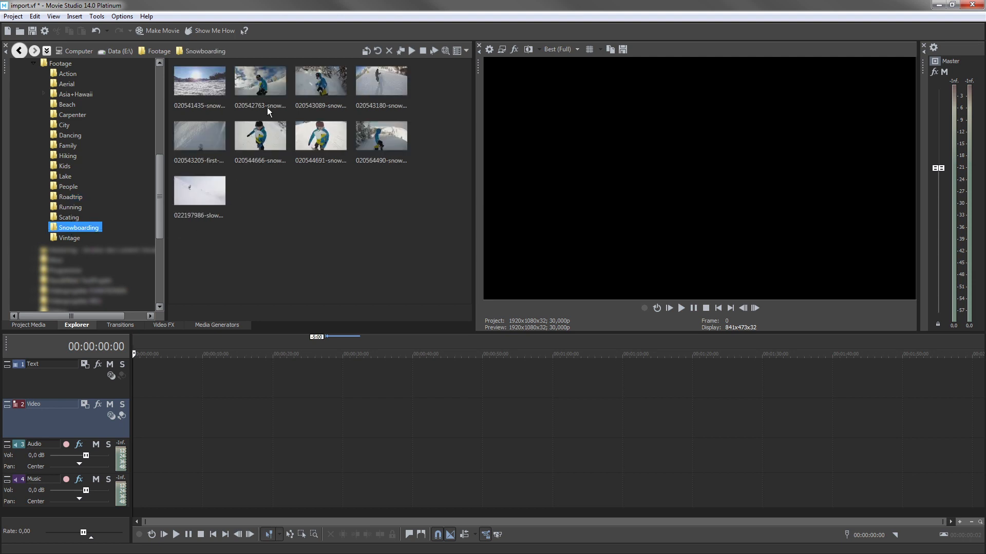
# - Place the second snowboarding clip at the timeline start and return to Project Media
pyautogui.moveTo(259, 80); pyautogui.dragTo(219, 418)
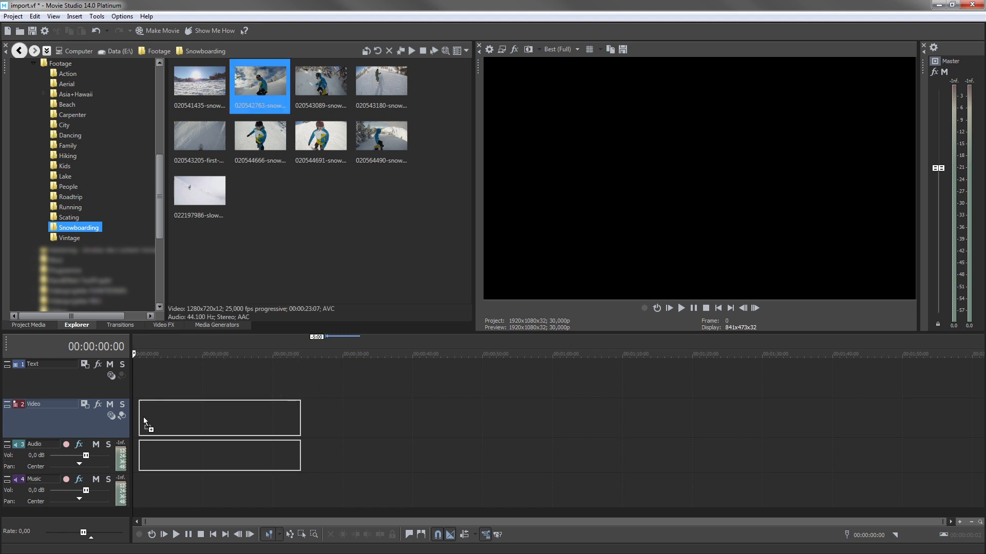
pyautogui.moveTo(259, 80); pyautogui.dragTo(216, 418)
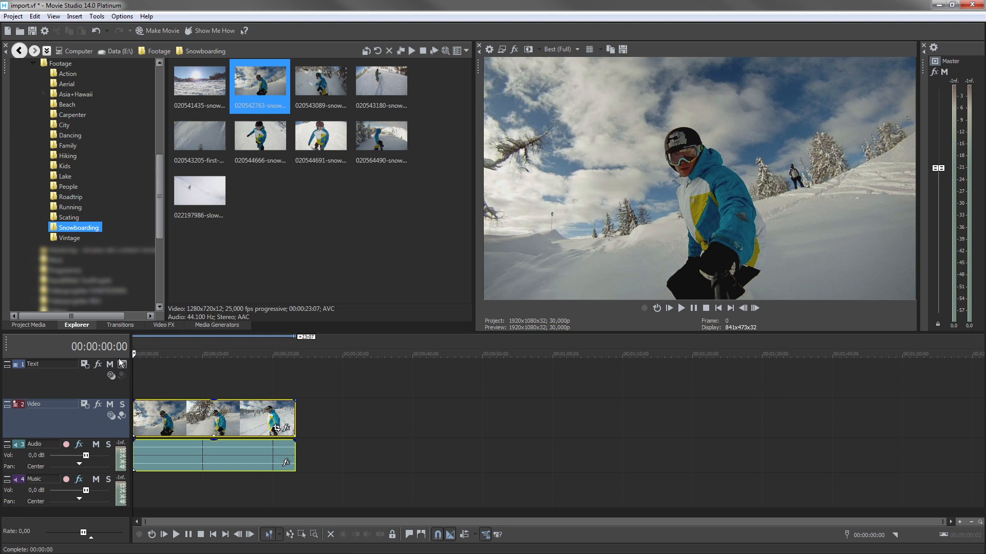
pyautogui.click(29, 324)
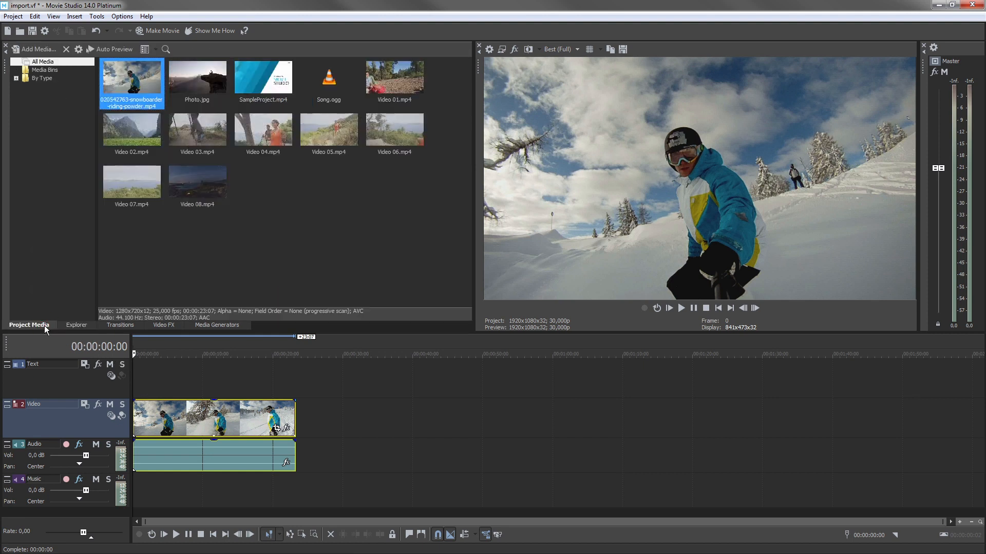
pyautogui.moveTo(164, 166)
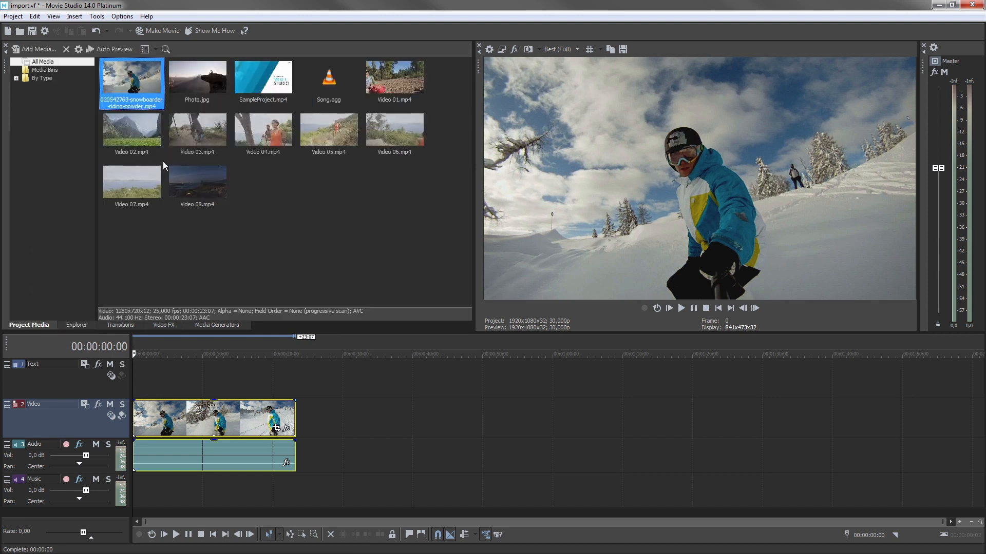
pyautogui.moveTo(139, 86)
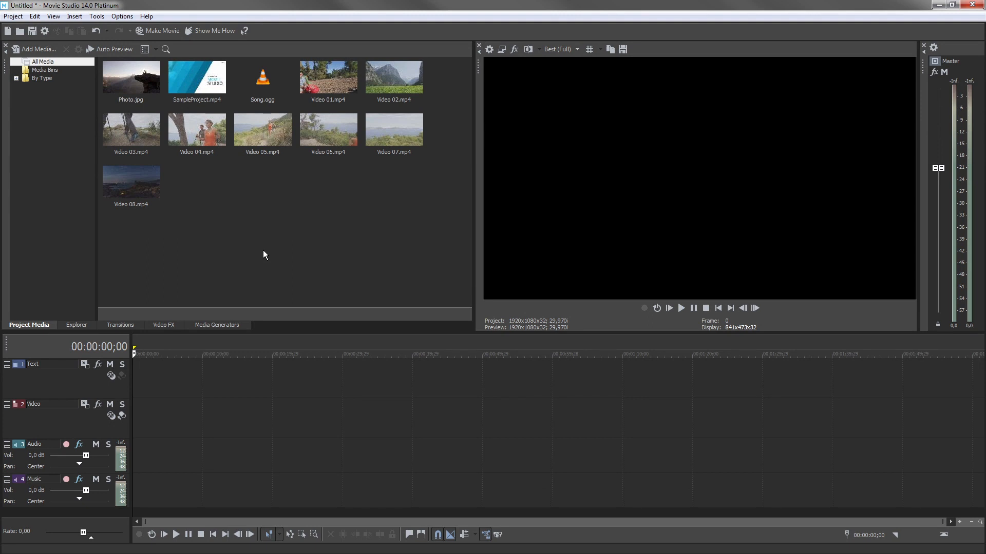
pyautogui.moveTo(226, 238)
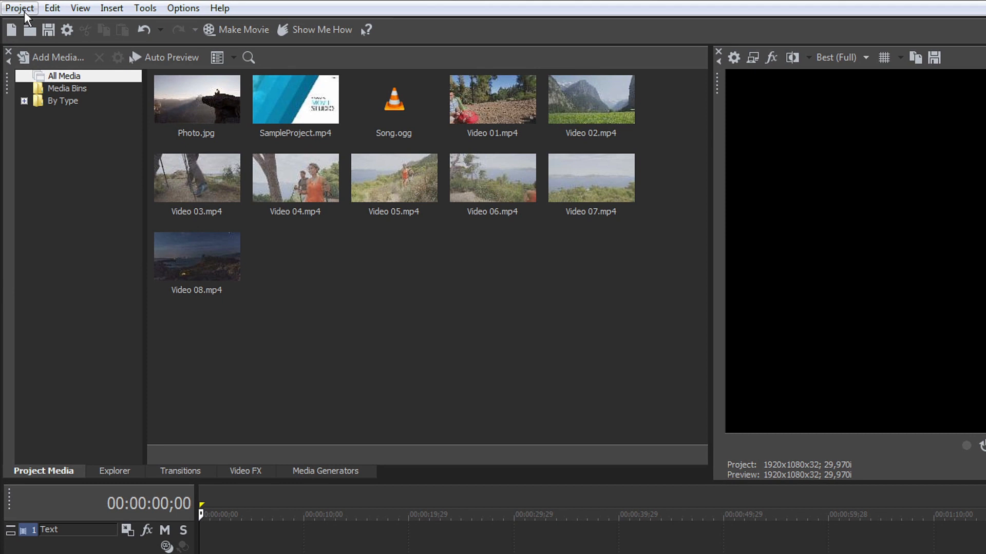
# - Start Capture Video from the Project menu
pyautogui.click(17, 8)
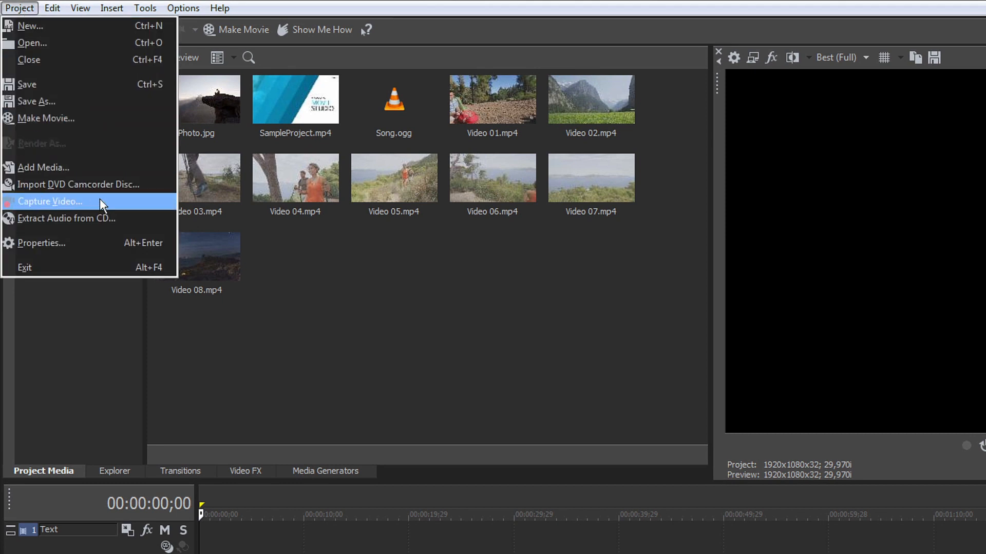
pyautogui.click(54, 201)
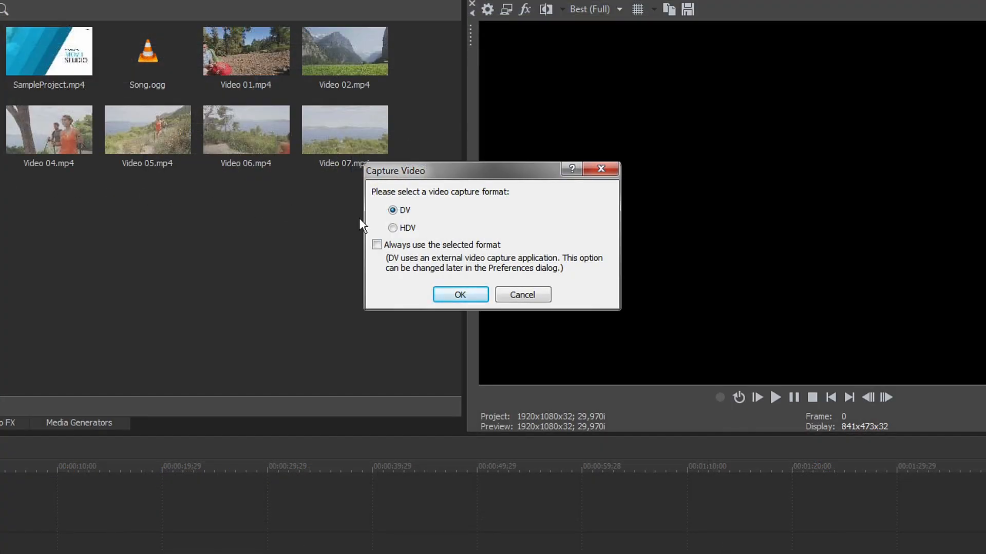
# - Confirm DV as the capture format in the Capture Video prompt
pyautogui.click(392, 228)
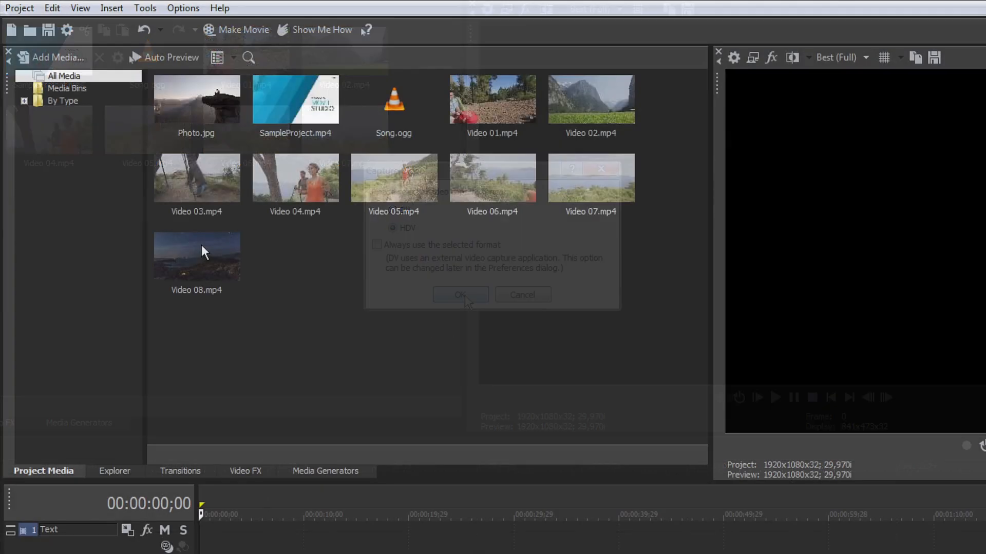
# - Reach the Project commands, pointing at Extract Audio from CD
pyautogui.click(19, 8)
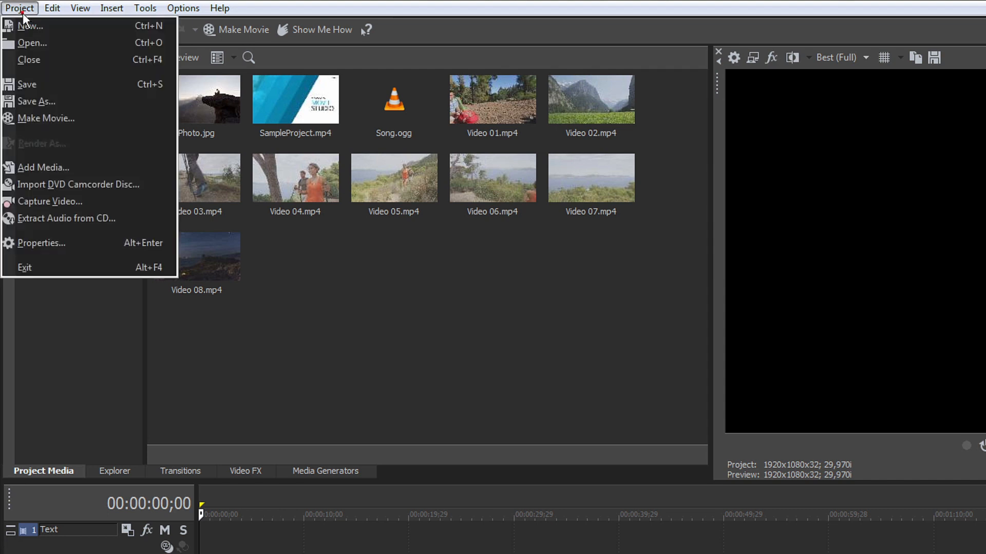
pyautogui.moveTo(70, 223)
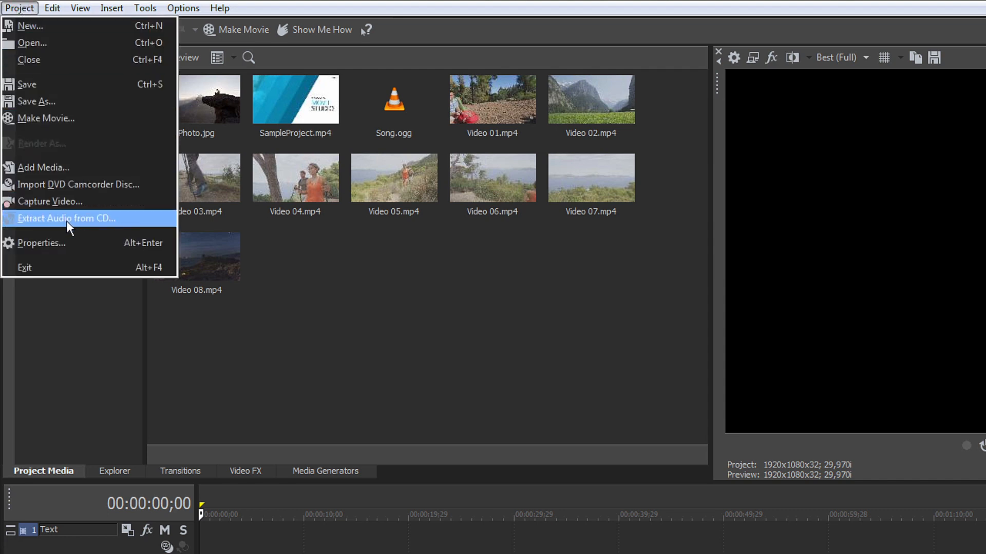